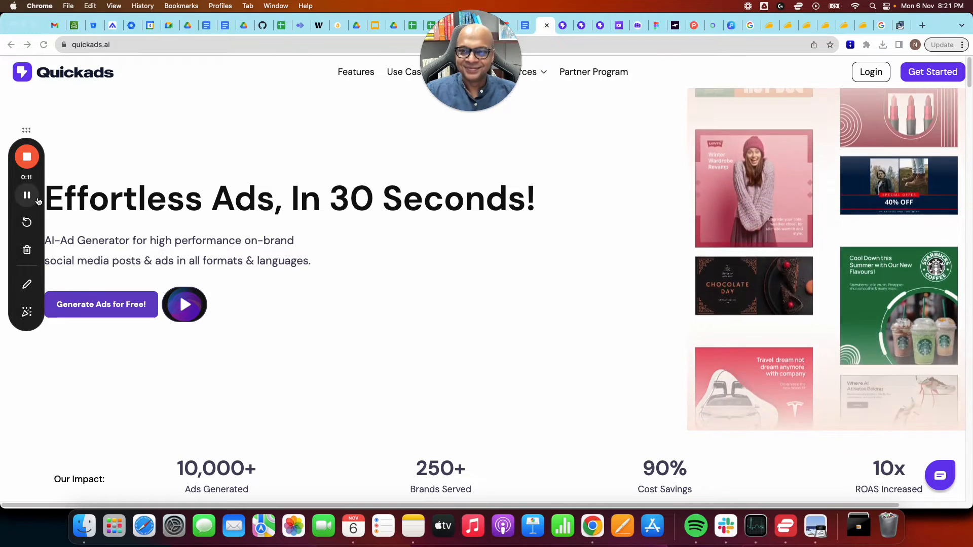
Start a new ad with the campaign description 'Yummy burgers to relish your hunger with'.
click(100, 304)
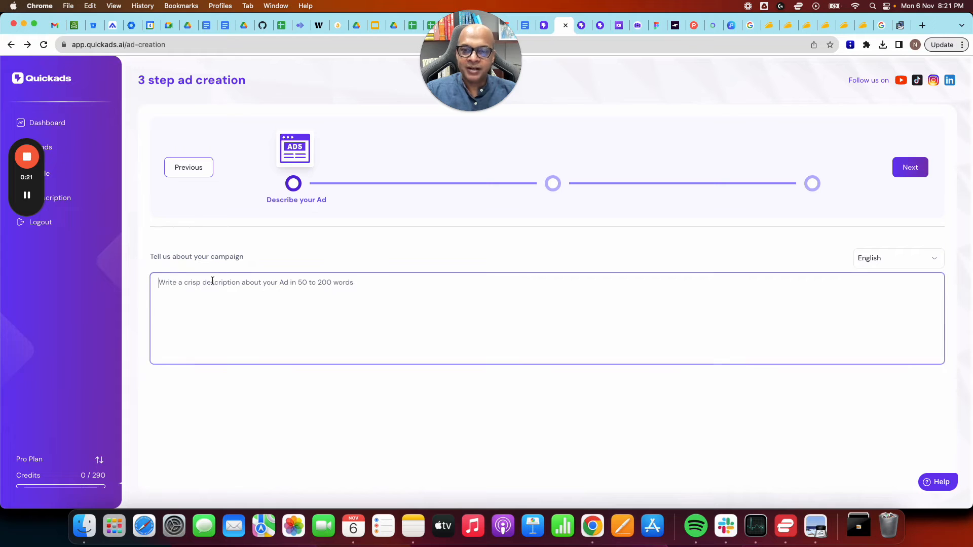
text(Yummy burgers to relish your hunger with!)
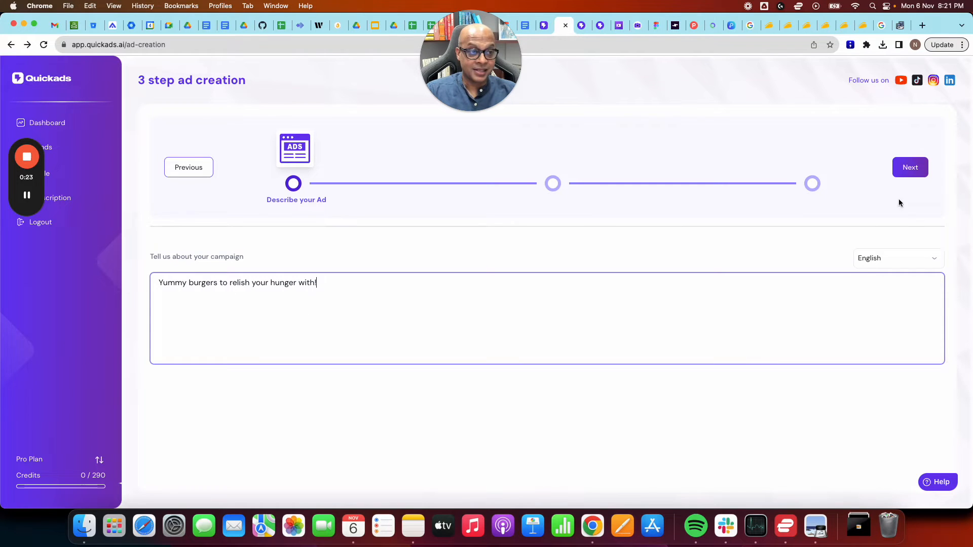
Choose the Himalayas dream-home template and advance to Personalize your Ad.
click(910, 167)
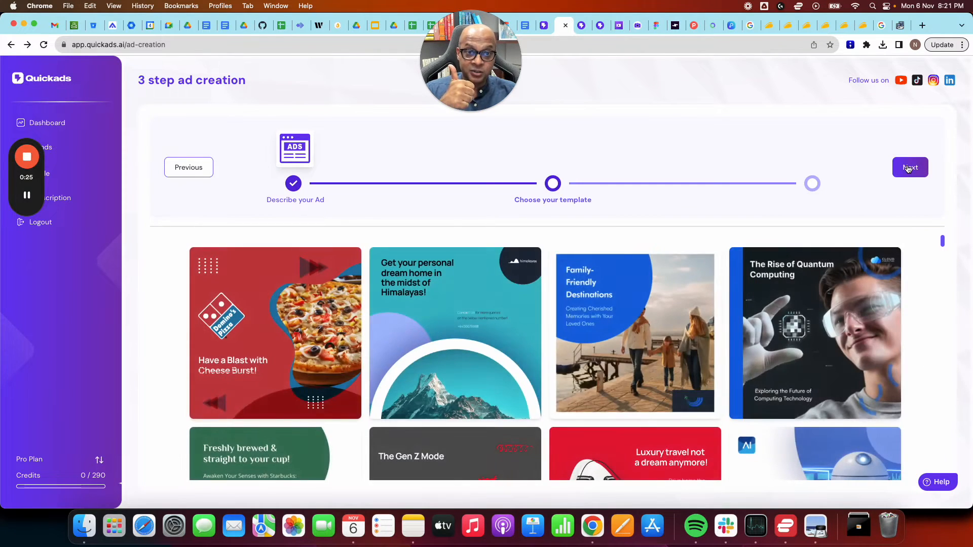
scroll(down, 3)
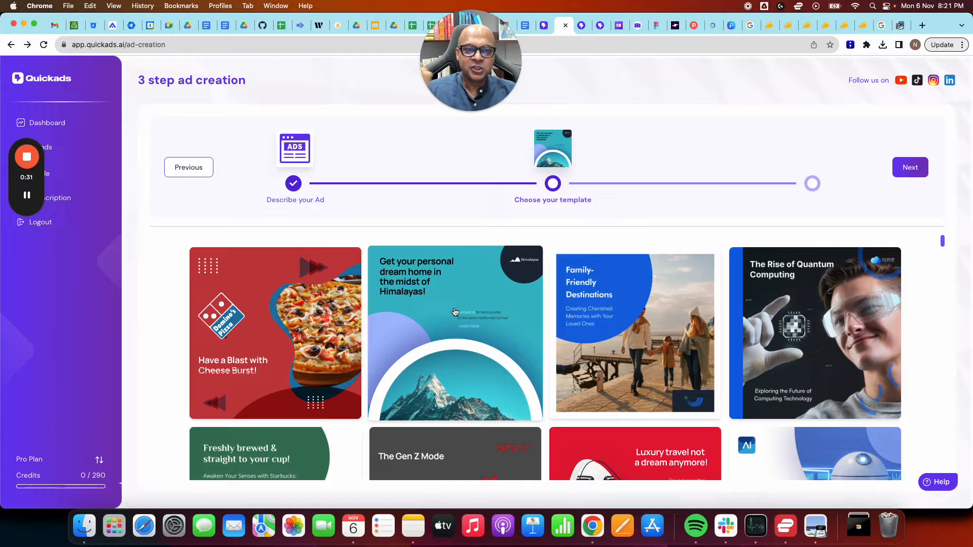
click(910, 168)
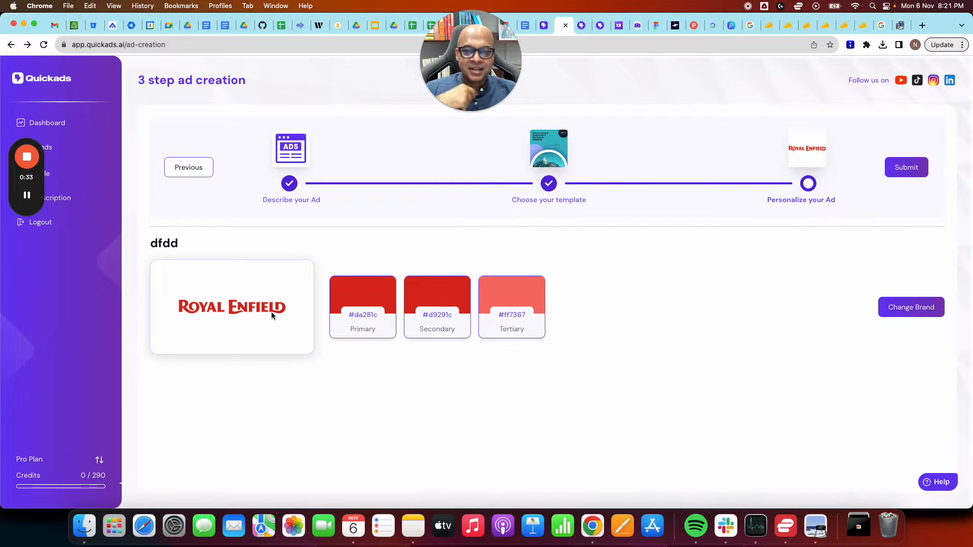
Switch the brand to the saved McDonald's logo and submit to generate the burger ad in the editor.
click(910, 307)
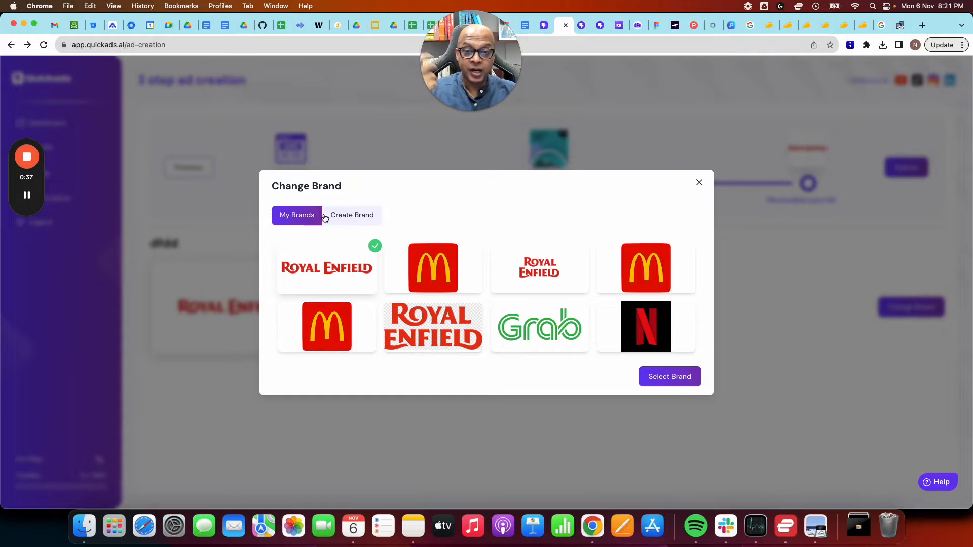
click(352, 214)
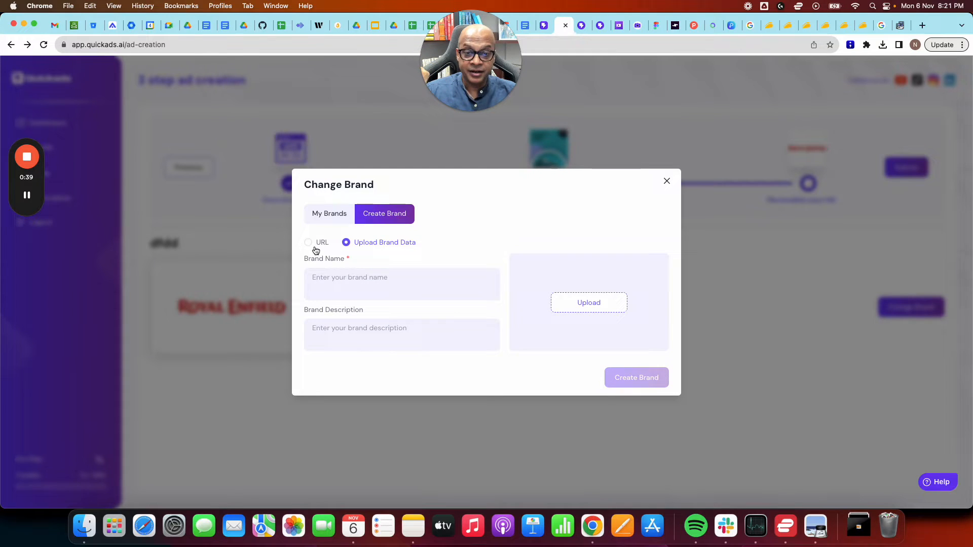
click(308, 242)
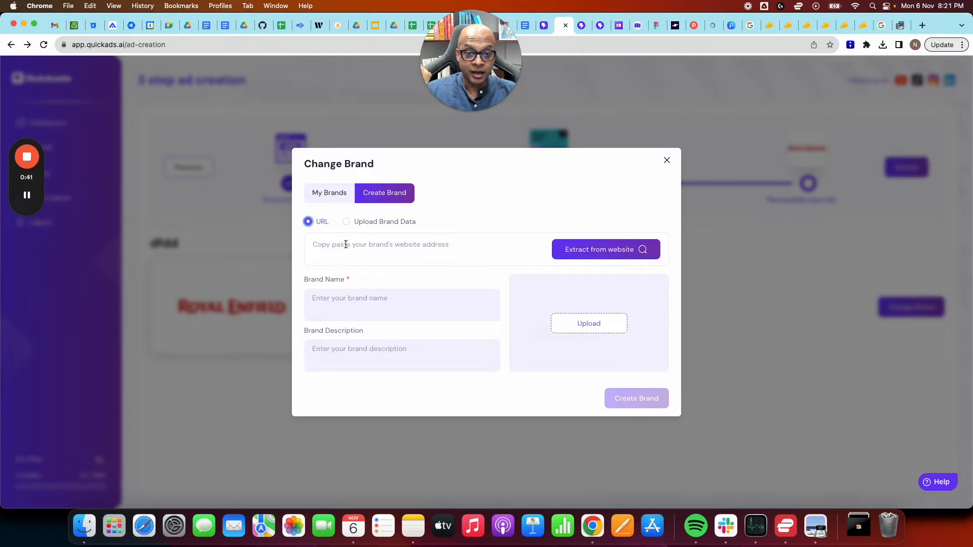
click(329, 193)
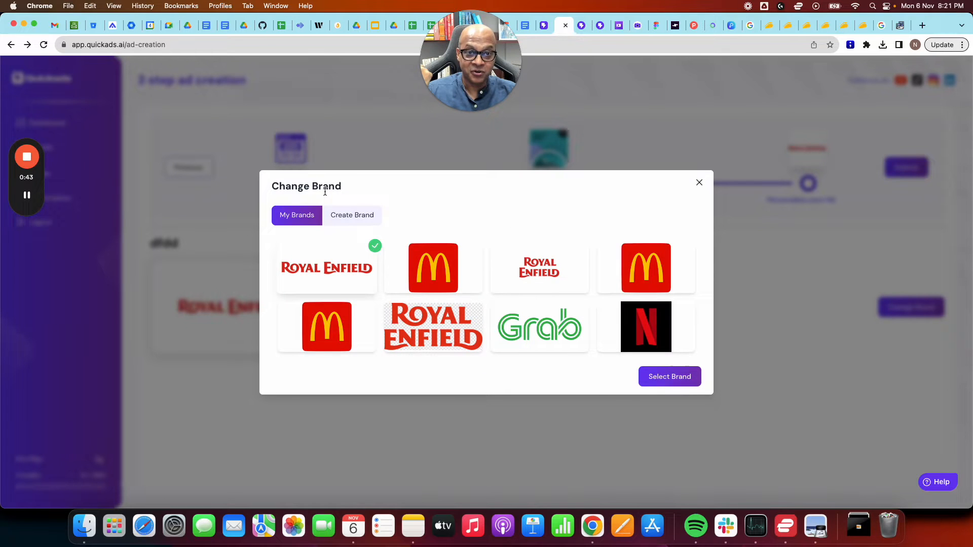
click(326, 328)
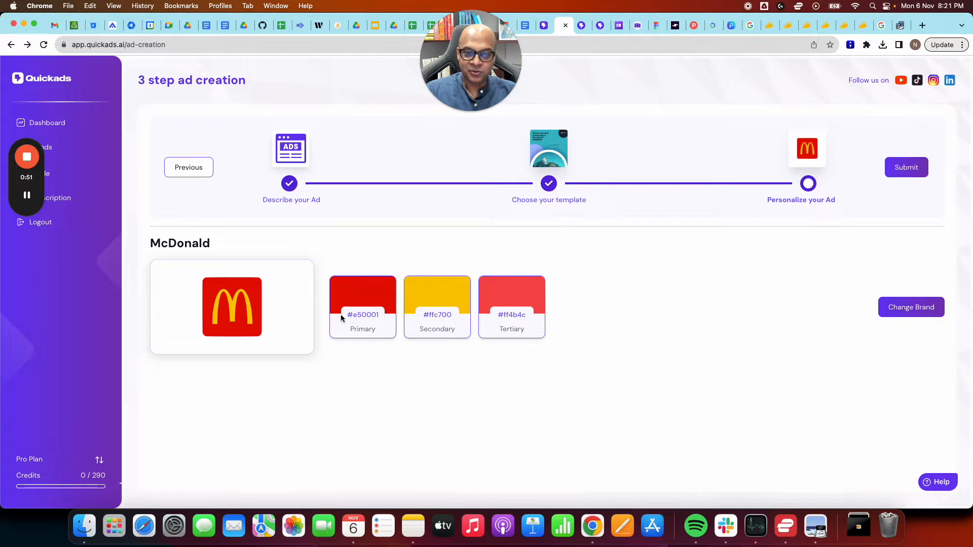
click(905, 167)
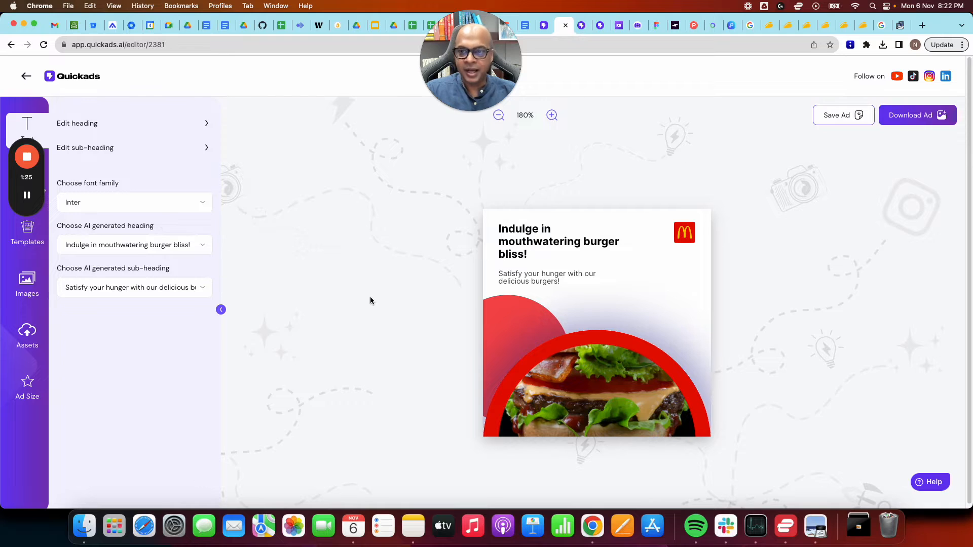
Replace 'mouthwatering' in the heading with 'mcdonals'.
click(77, 123)
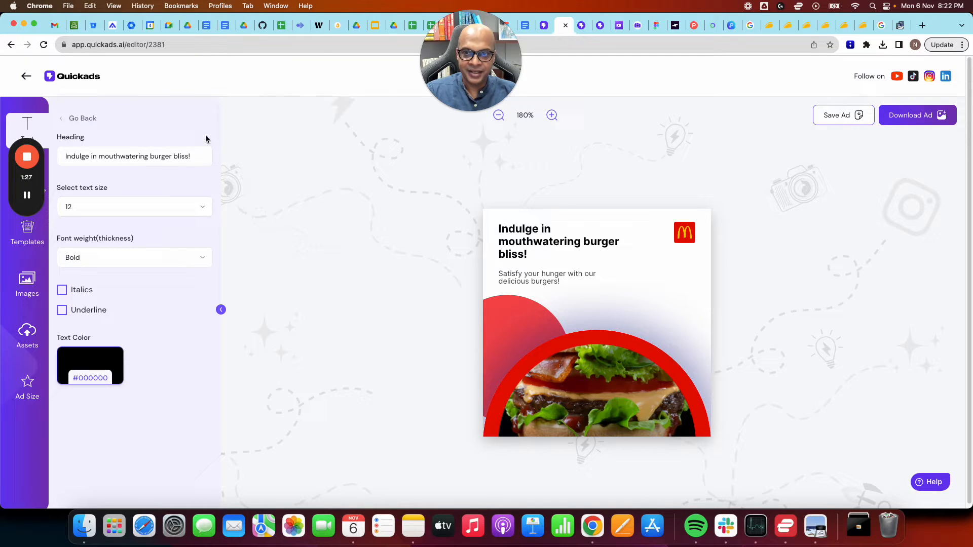
click(134, 156)
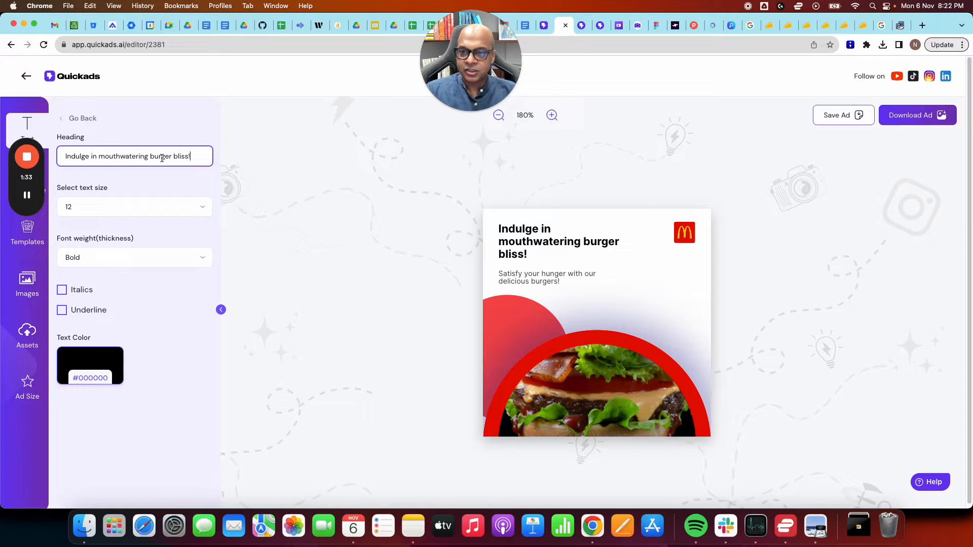
double_click(123, 156)
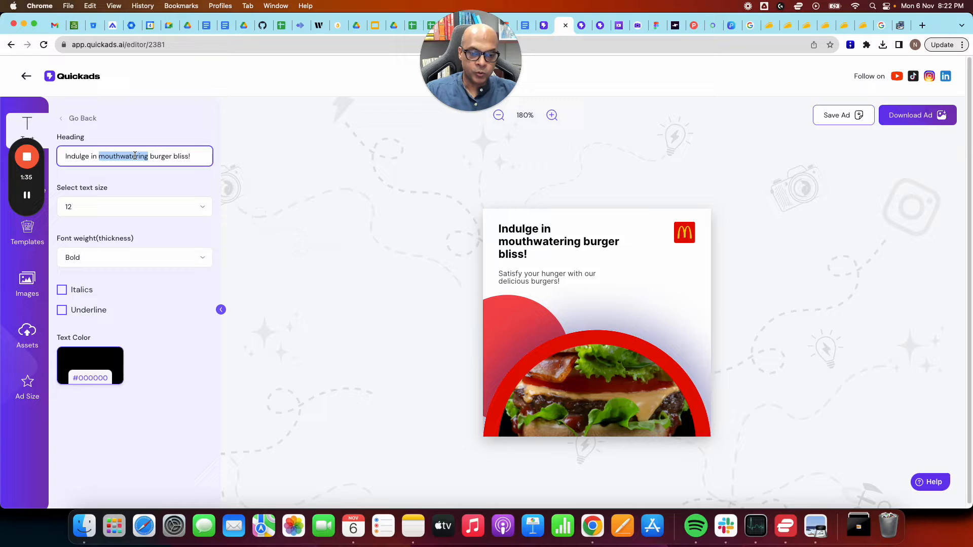
text(mcdonals)
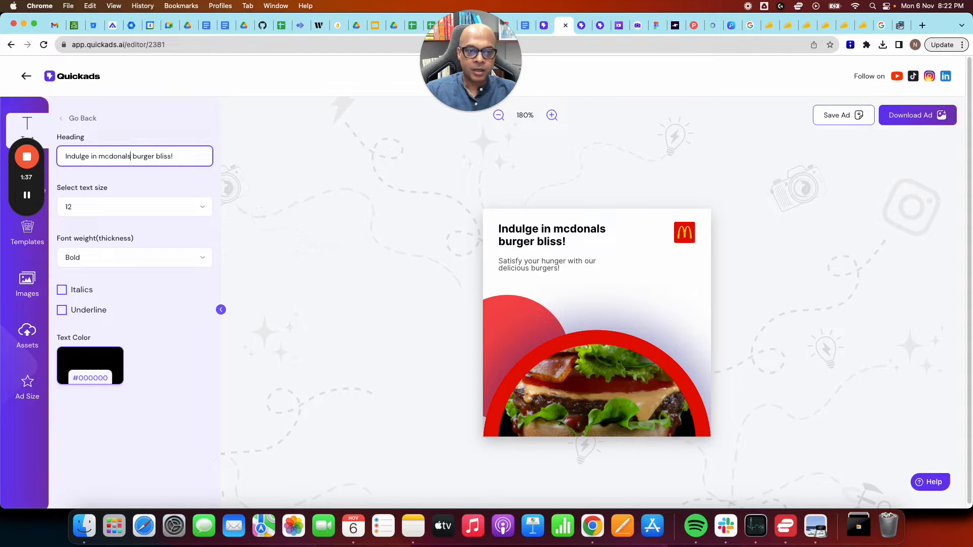
Set the heading to size 16, Medium weight, italic, with a dark blue colour.
click(134, 207)
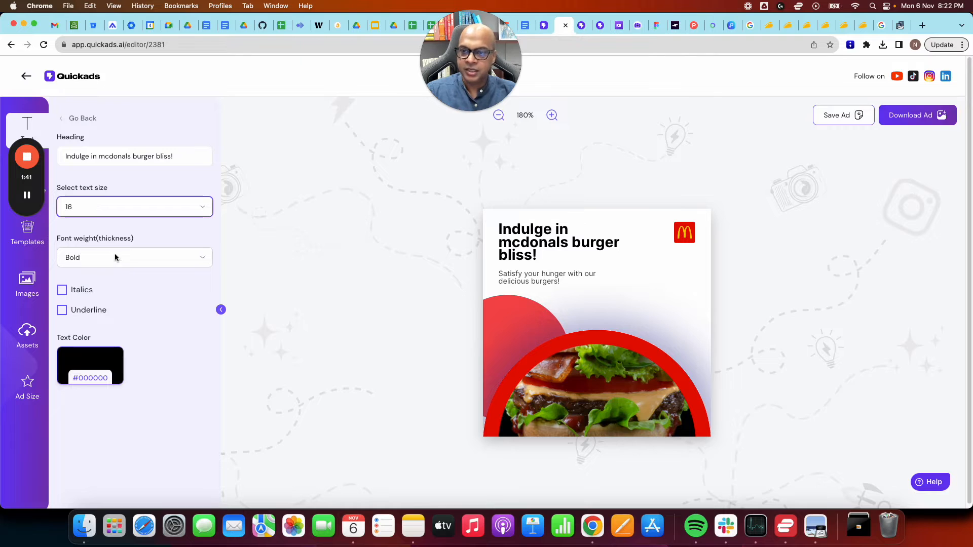
click(134, 256)
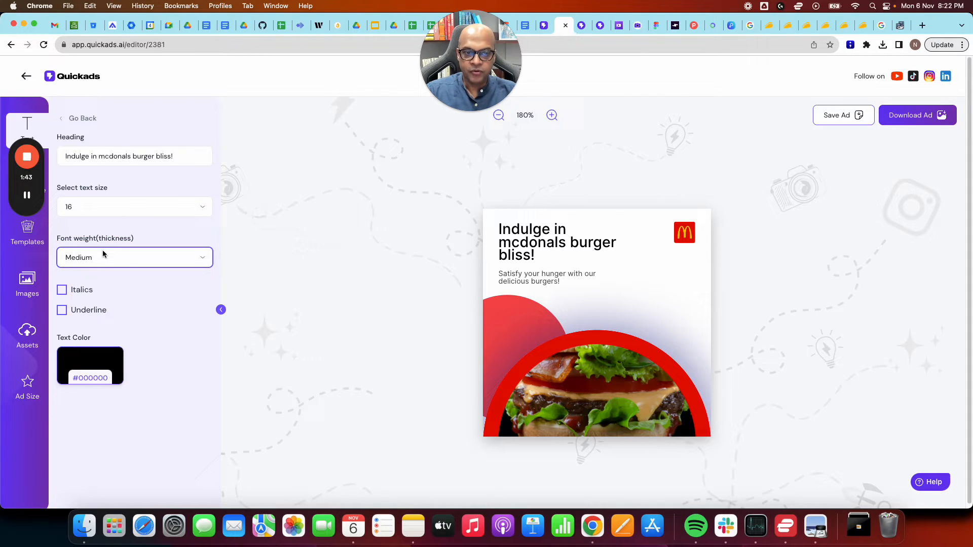
click(62, 290)
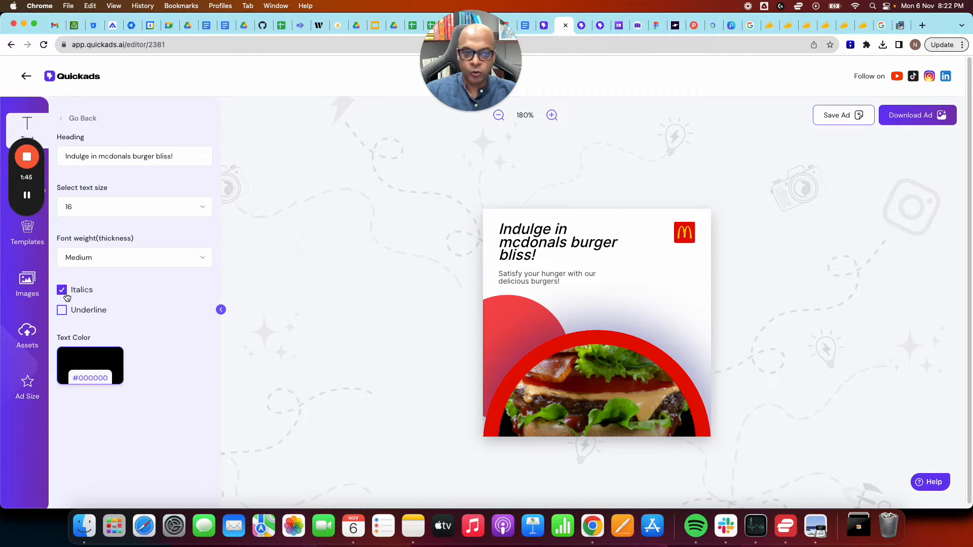
click(91, 366)
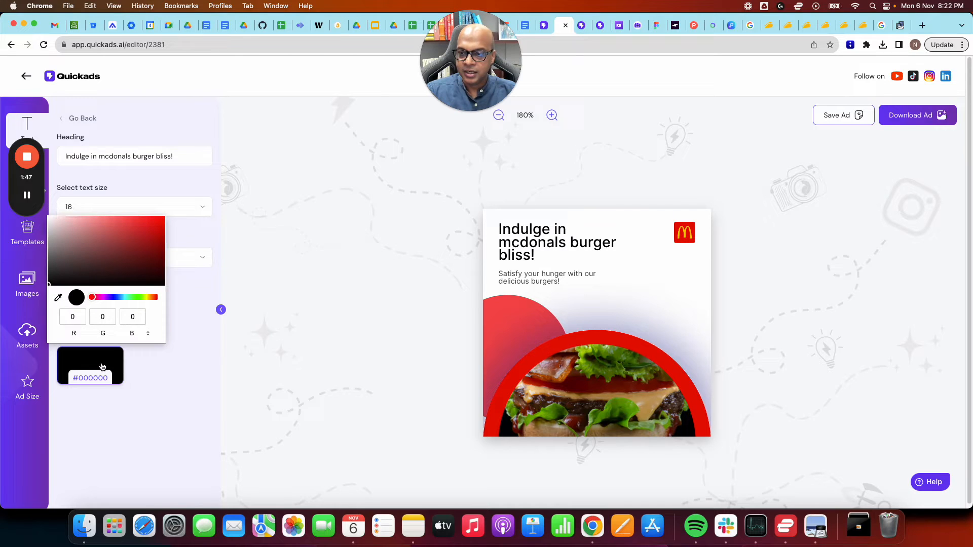
click(120, 238)
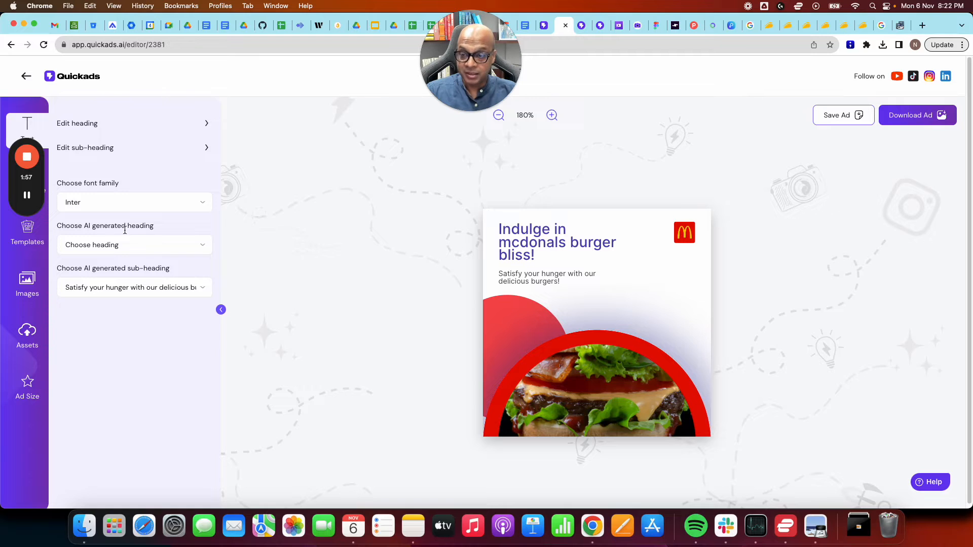
Apply the AI heading 'Indulge in Mouthwatering Burgers Today!' and the delicious, irresistible burgers sub-heading.
click(134, 201)
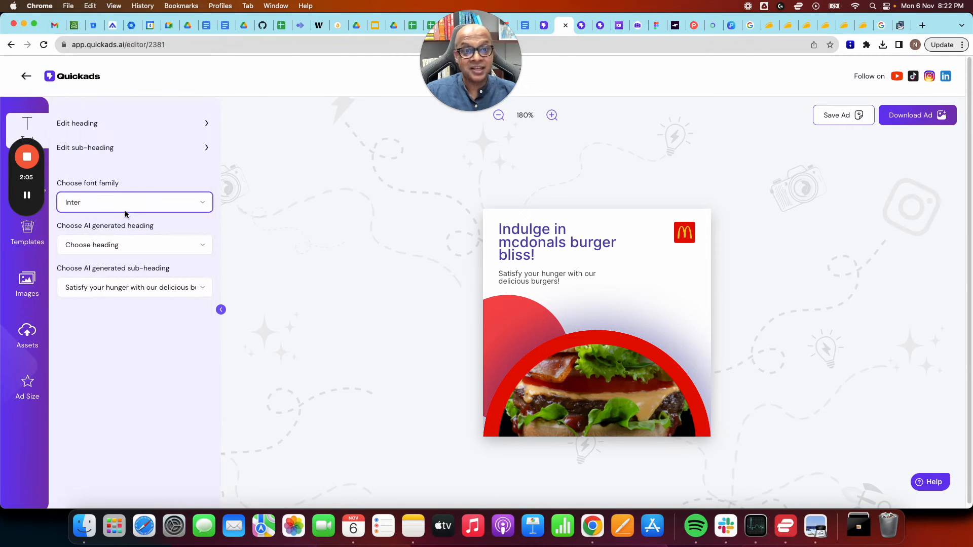
click(134, 244)
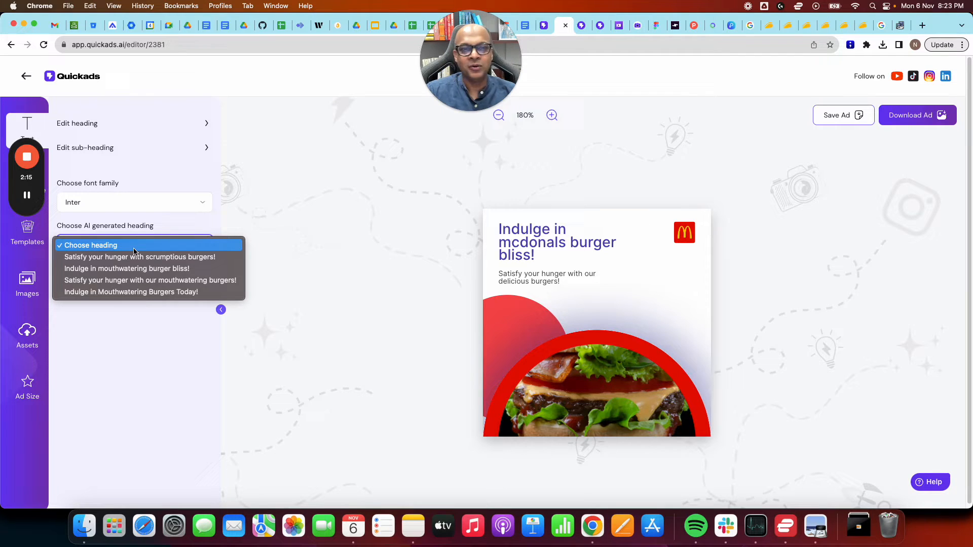
mouse_move(139, 257)
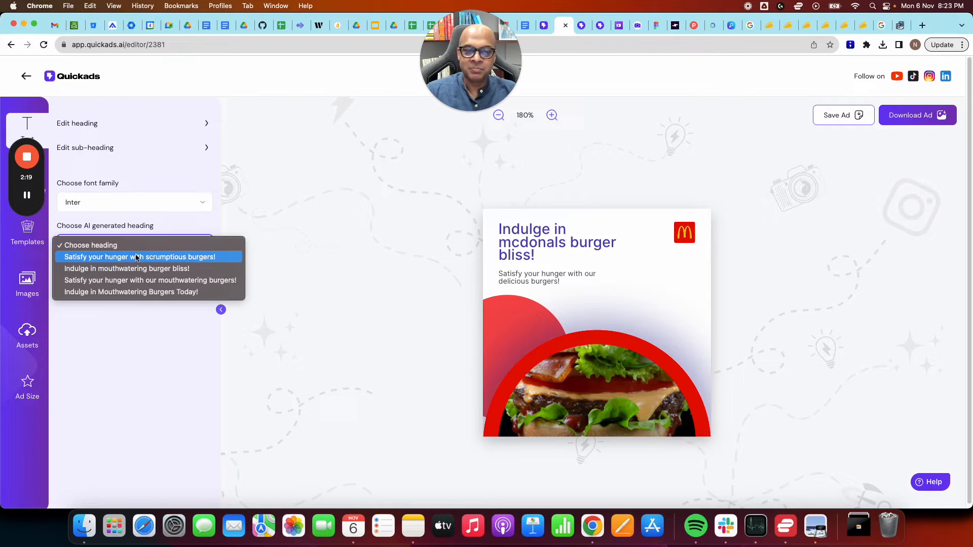
click(127, 268)
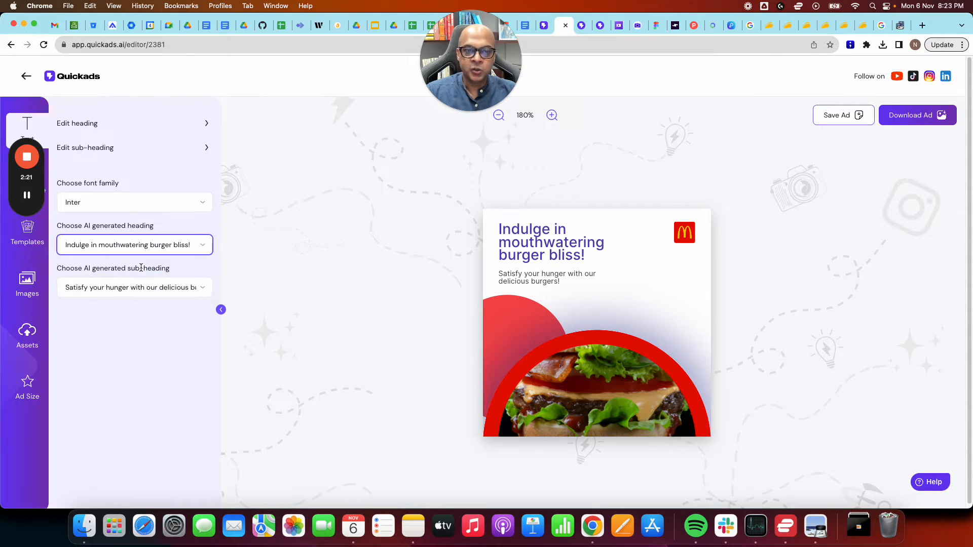
click(134, 244)
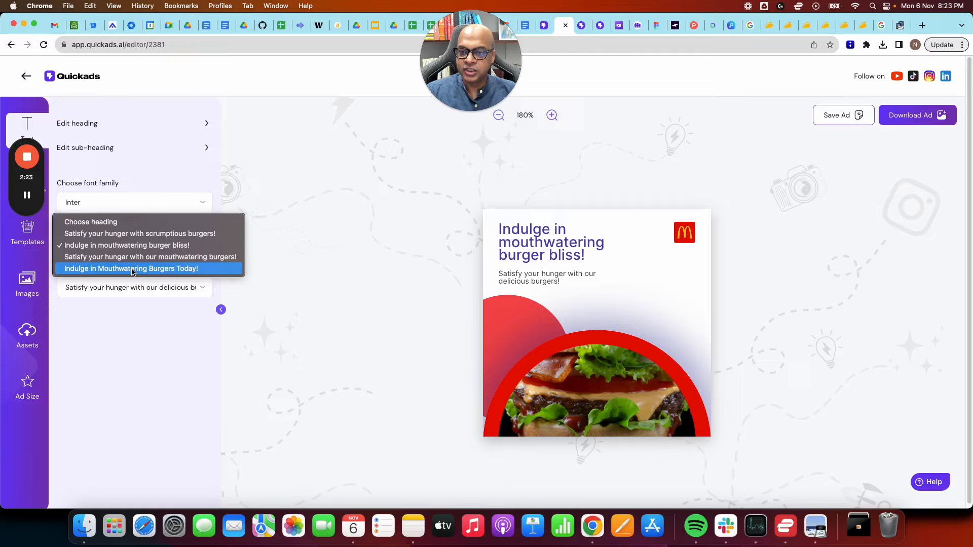
click(131, 268)
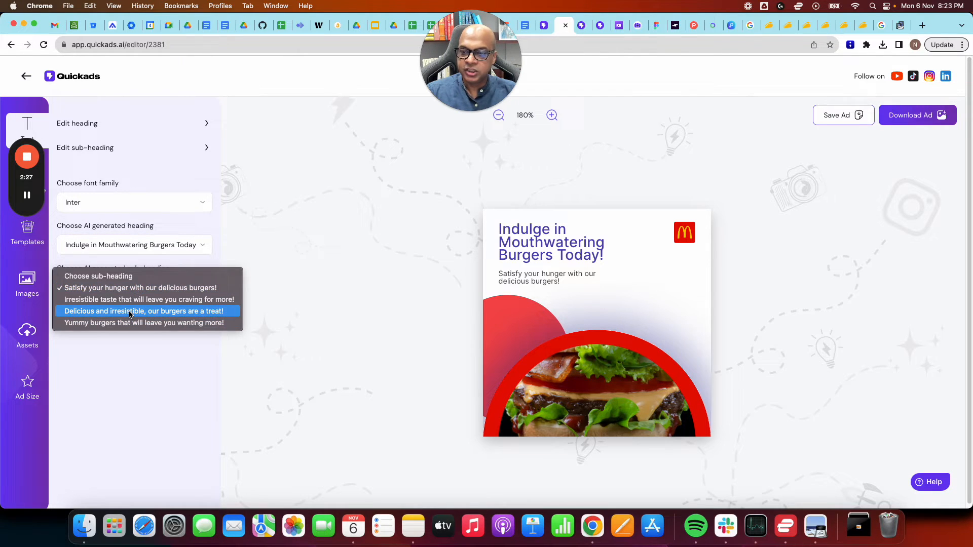
click(144, 311)
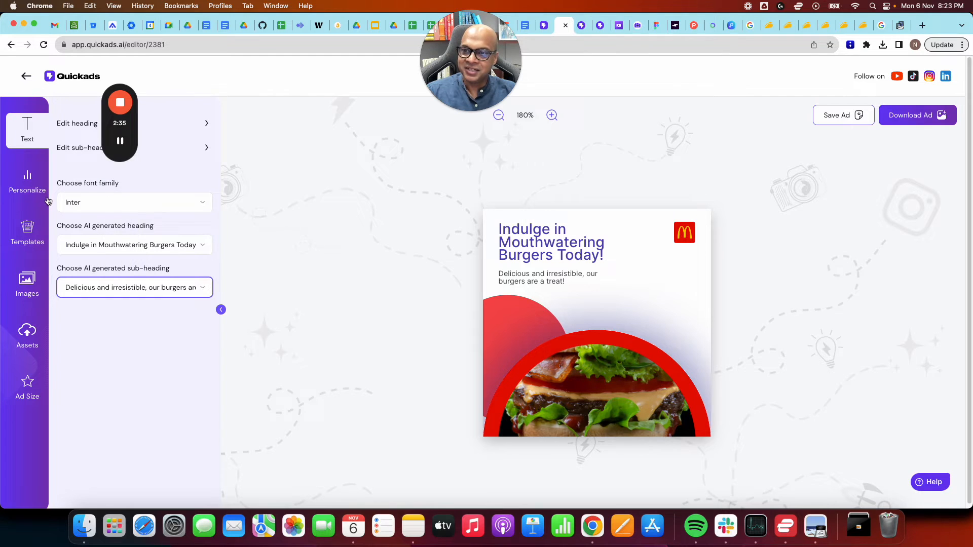
Try olive and deep red backgrounds in Personalize > Colors before settling on a pale pink preset.
click(26, 181)
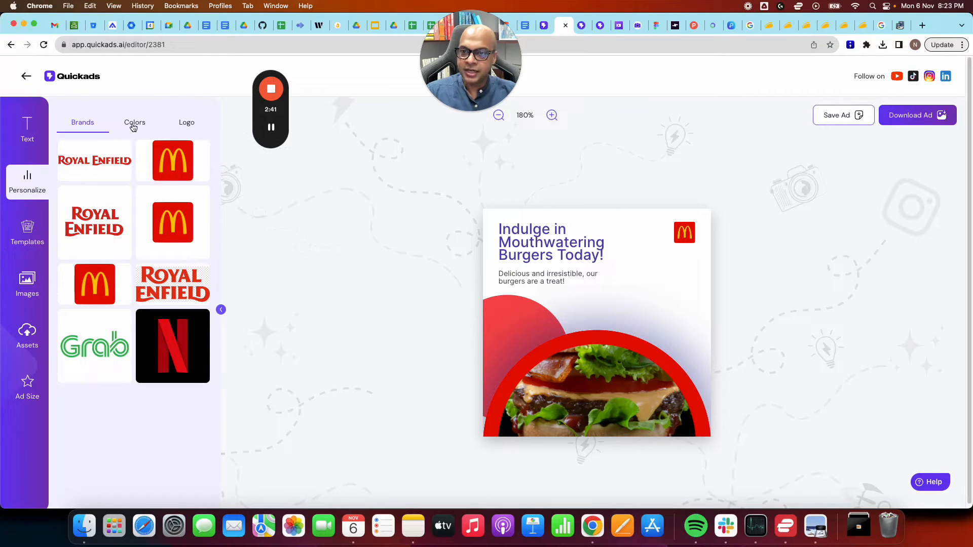
click(132, 123)
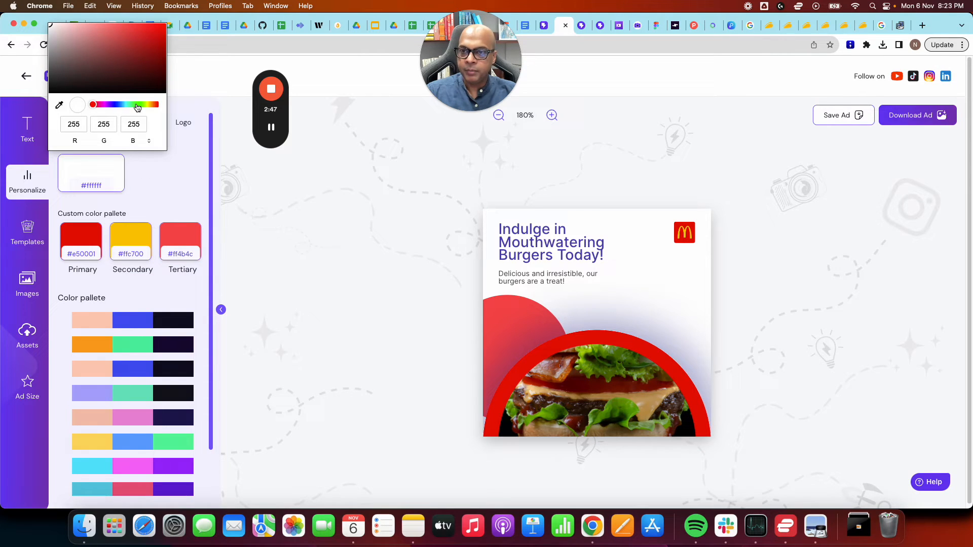
drag(135, 105, 148, 105)
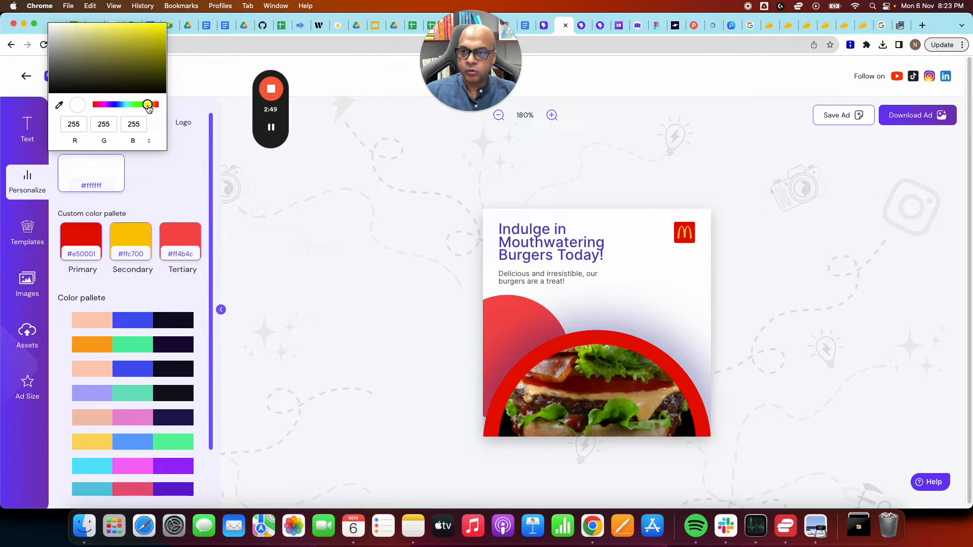
drag(148, 104, 149, 104)
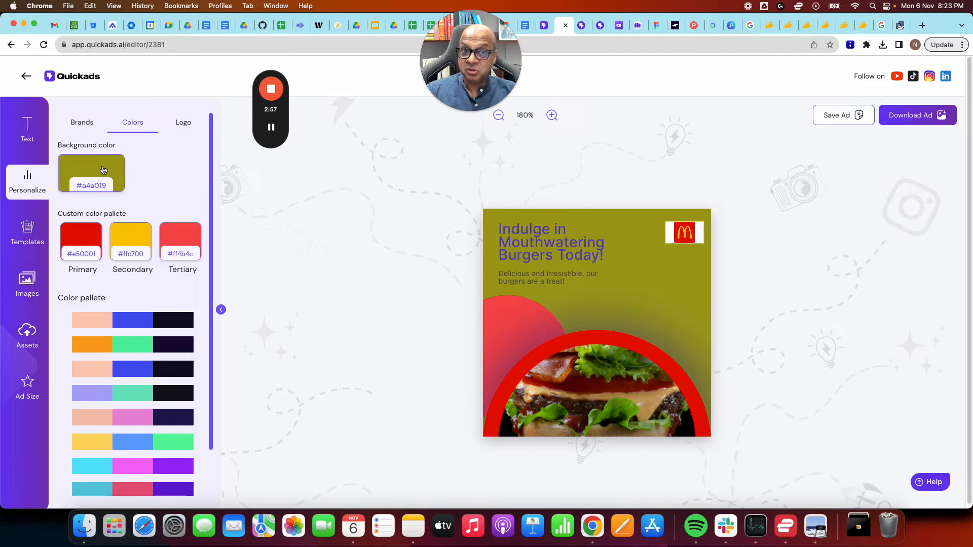
click(90, 173)
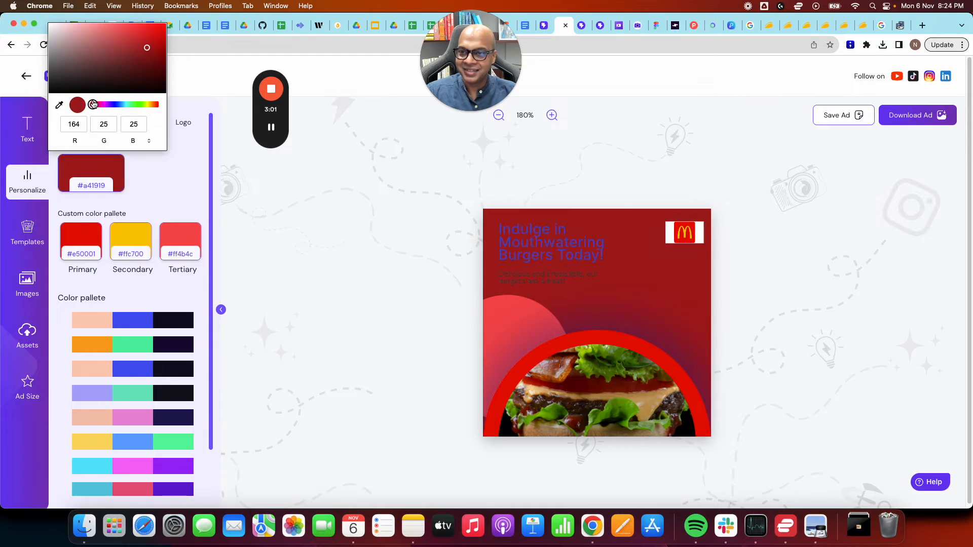
drag(93, 104, 103, 104)
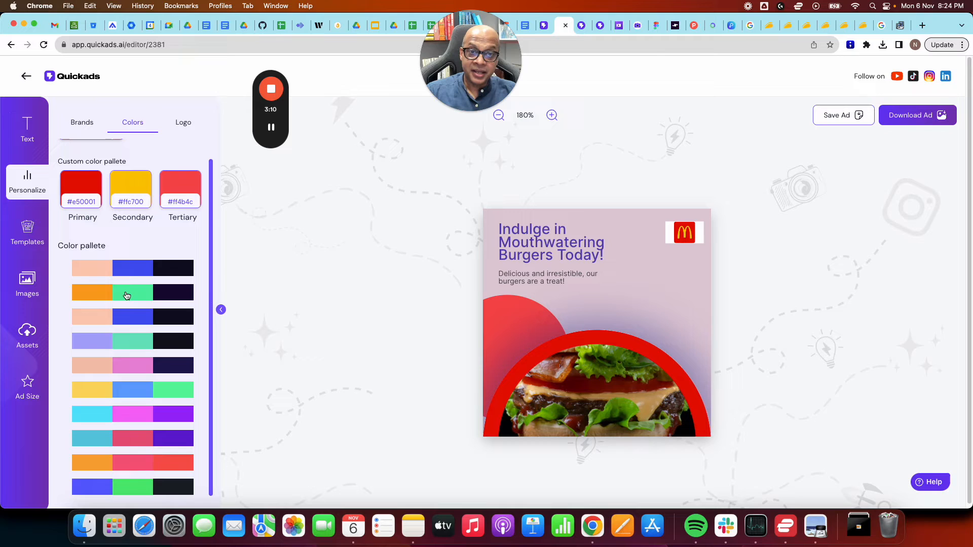
click(186, 122)
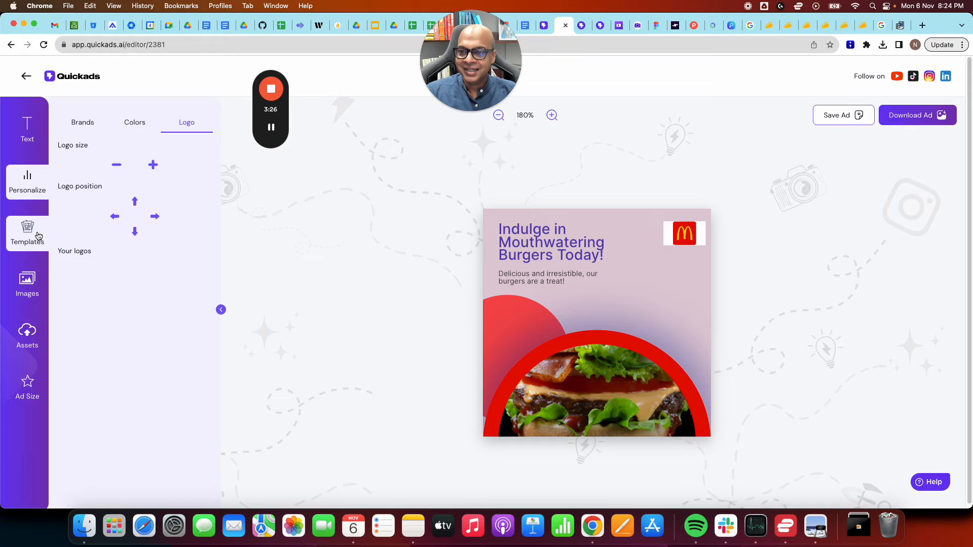
Apply the red phone-frame template with diagonal stripes from the template gallery.
click(26, 234)
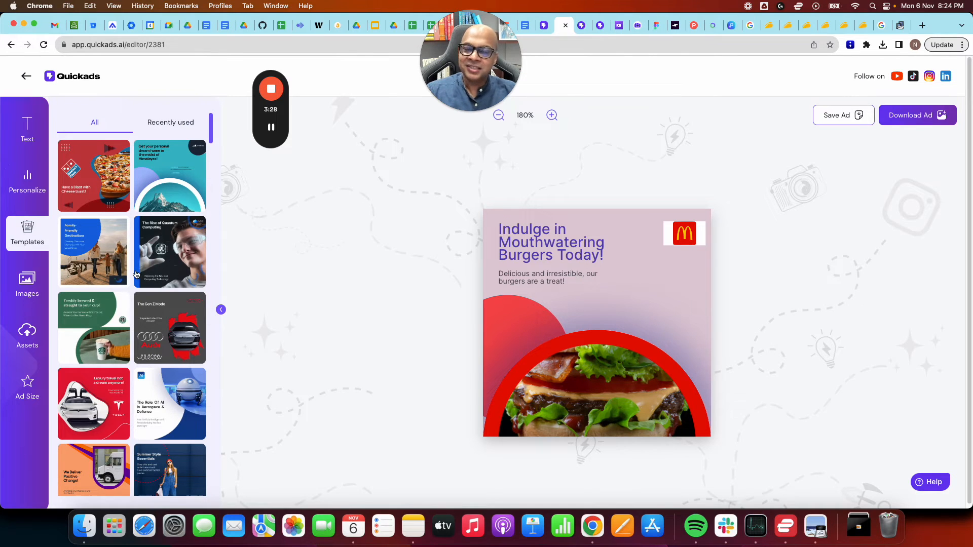
click(170, 327)
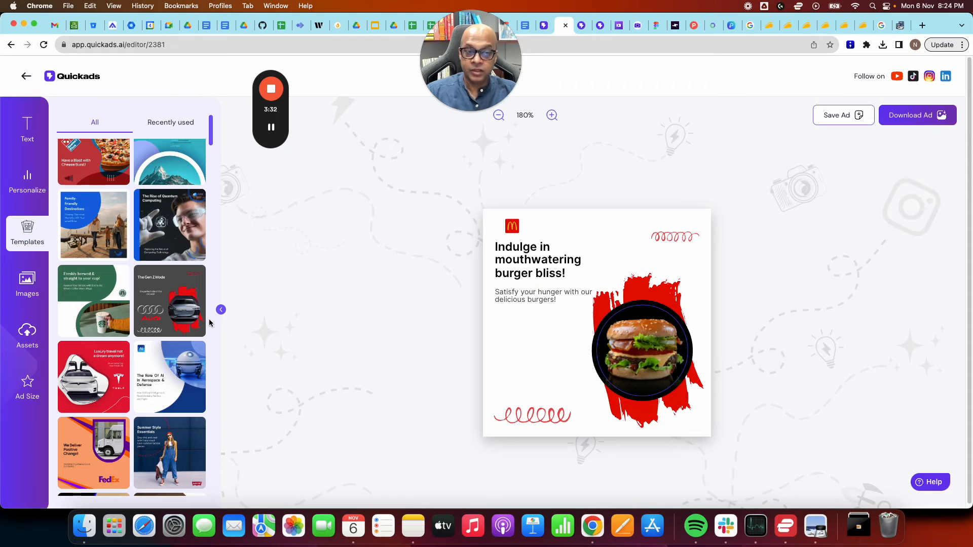
scroll(down, 3)
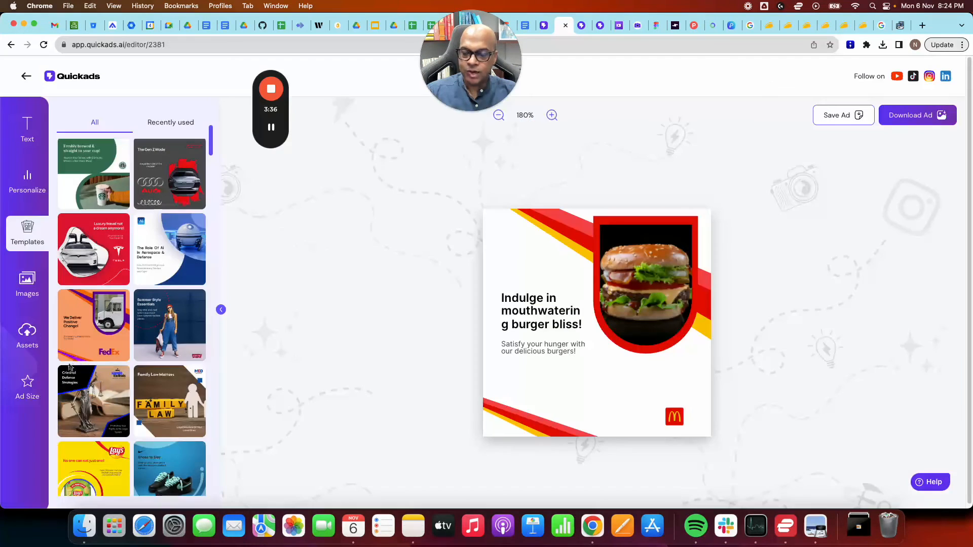
scroll(down, 3)
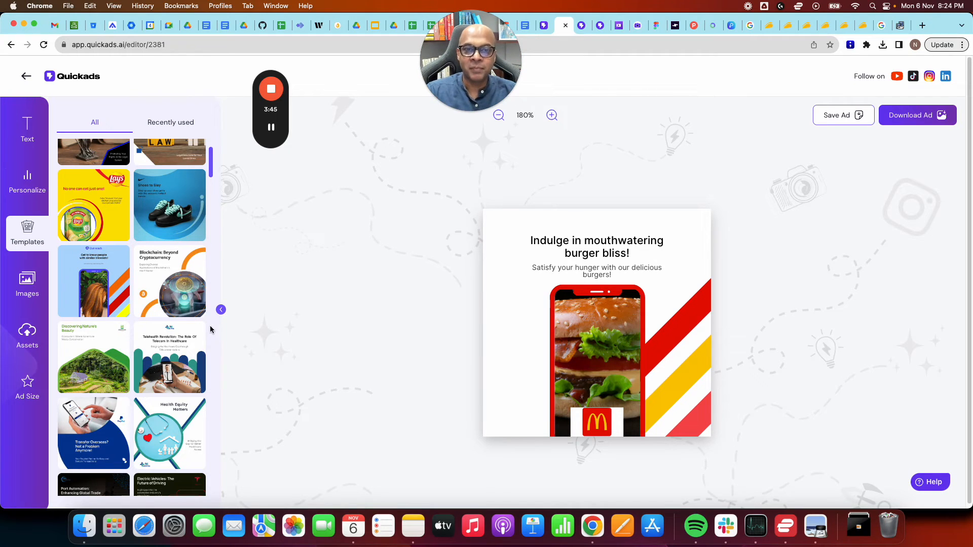
scroll(down, 3)
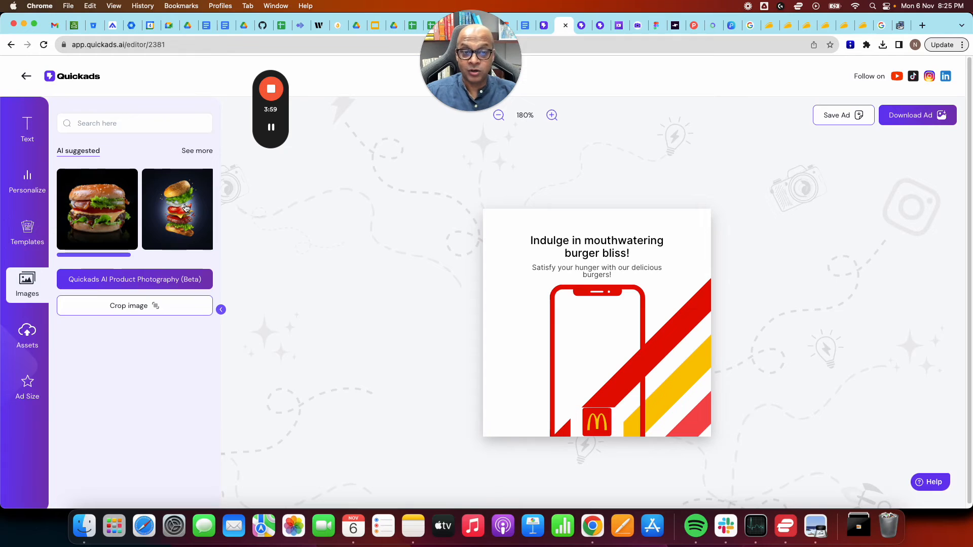
Place the tall stacked burger photo in the phone frame and start AI Product Photography's Describe an Image.
click(176, 209)
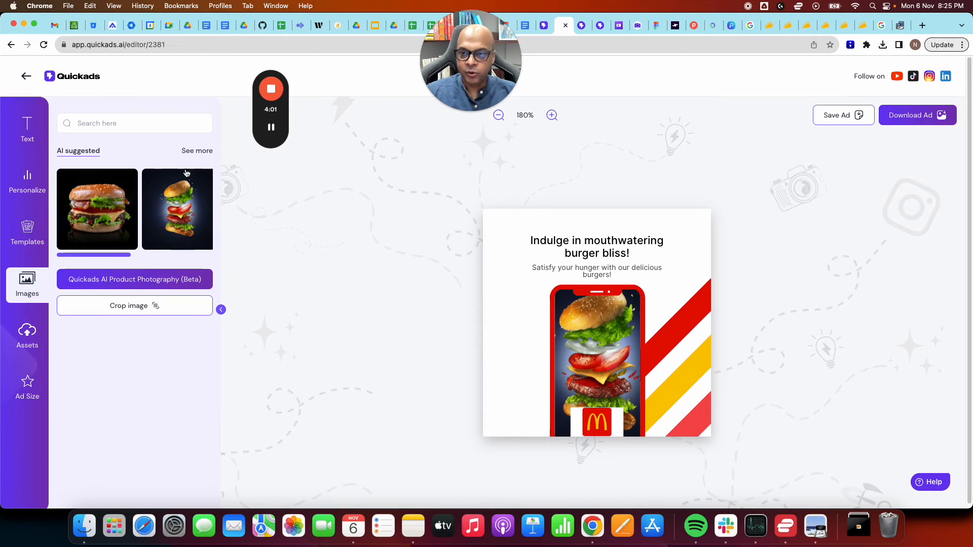
click(197, 150)
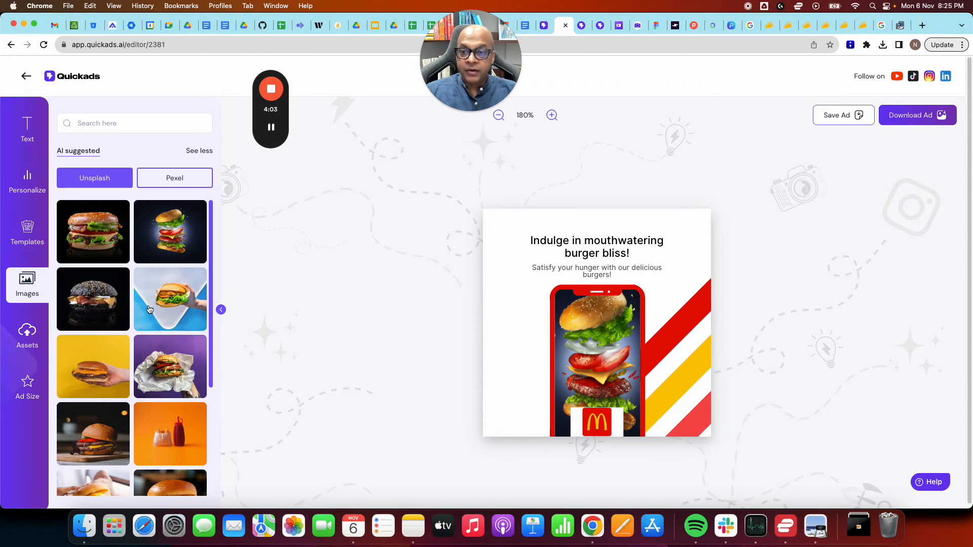
mouse_move(170, 231)
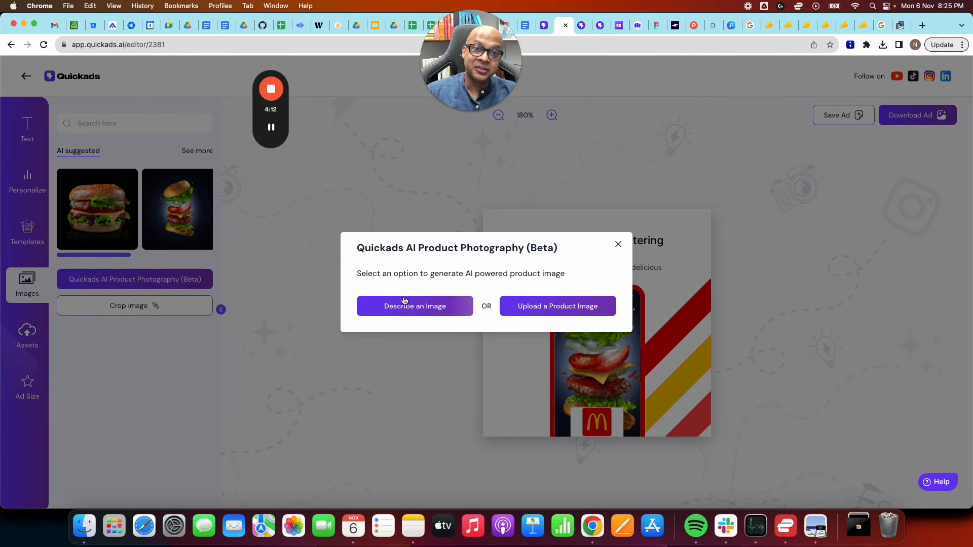
click(414, 306)
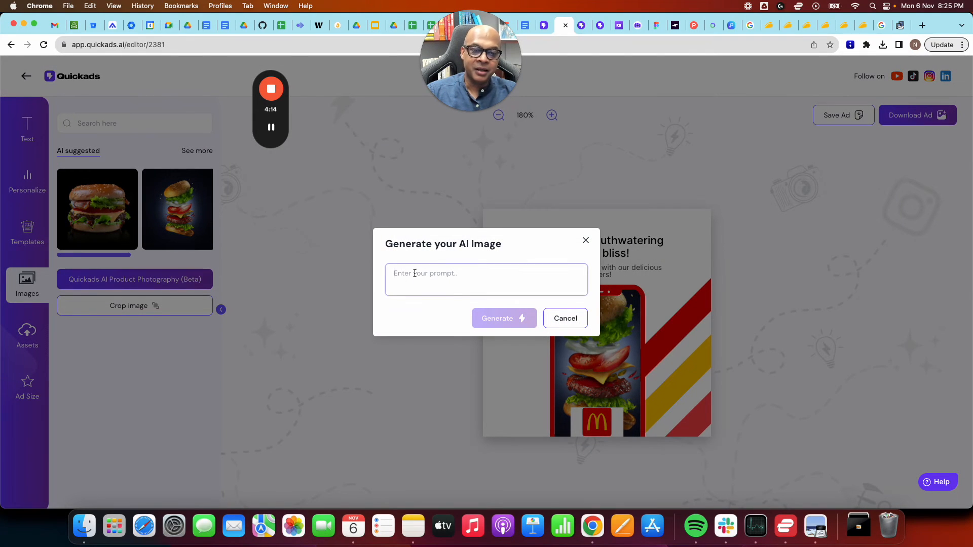
Type a 'People ... burgers' image prompt, then cancel without generating.
text(People standing on the door eating)
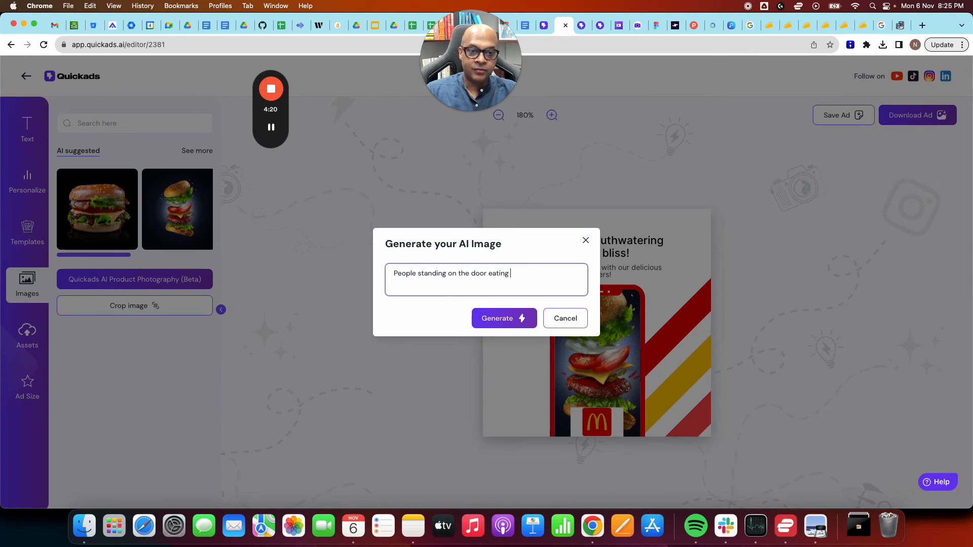
text(burgers)
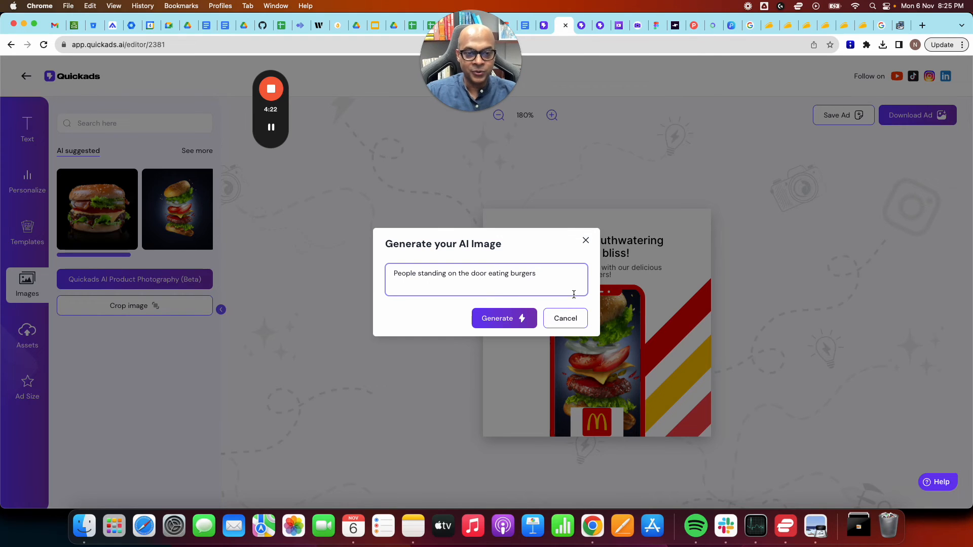
click(565, 318)
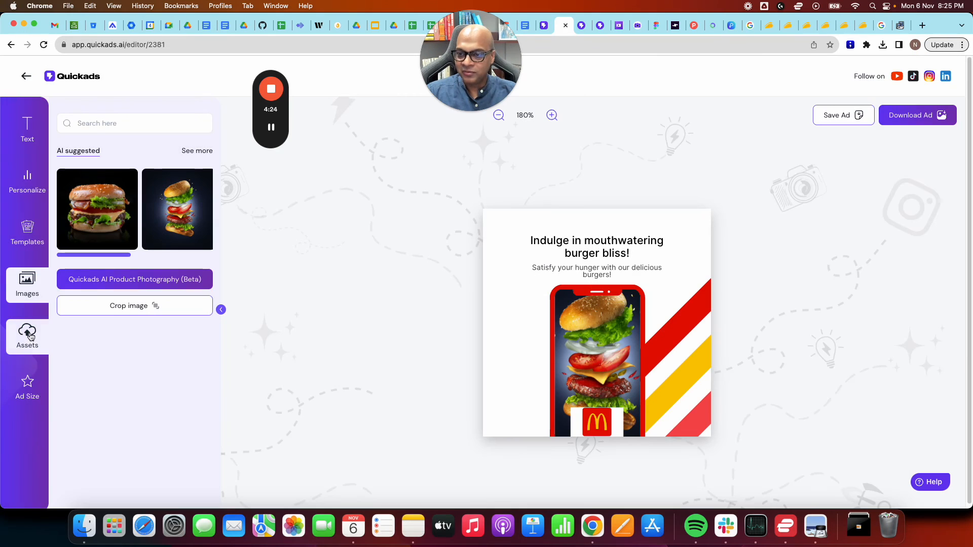
Browse the uploaded Assets and Your logos sections.
click(26, 336)
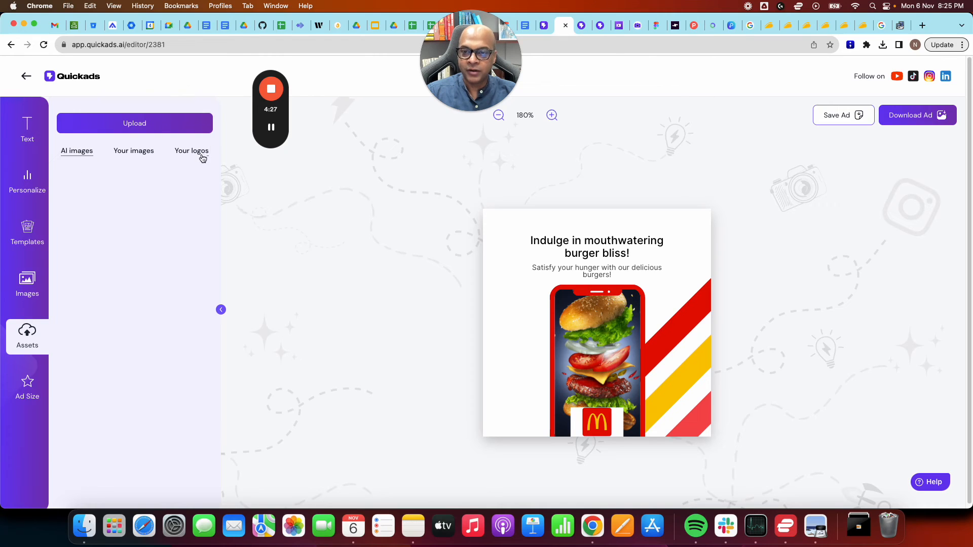
click(26, 387)
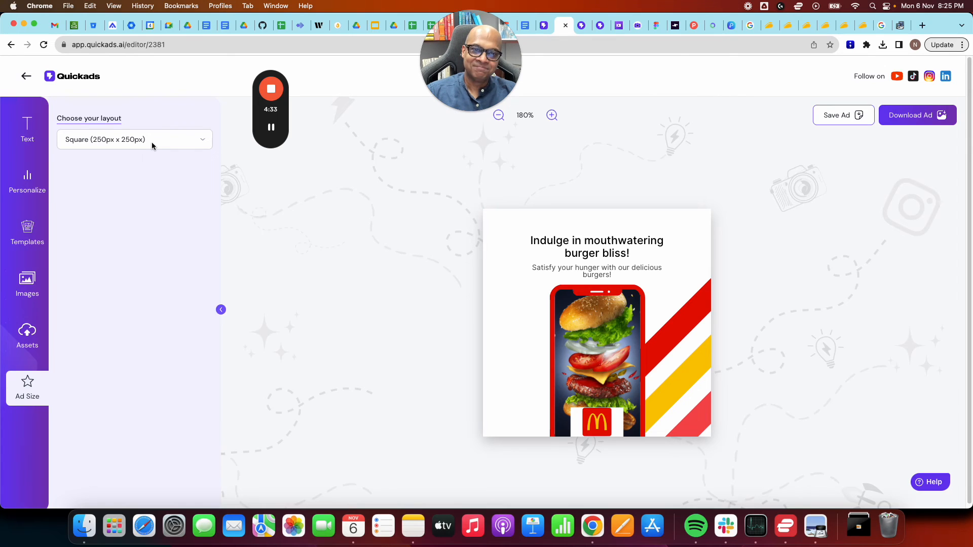
Try the wide skyscraper and Pop Under 720x300 layouts.
click(134, 139)
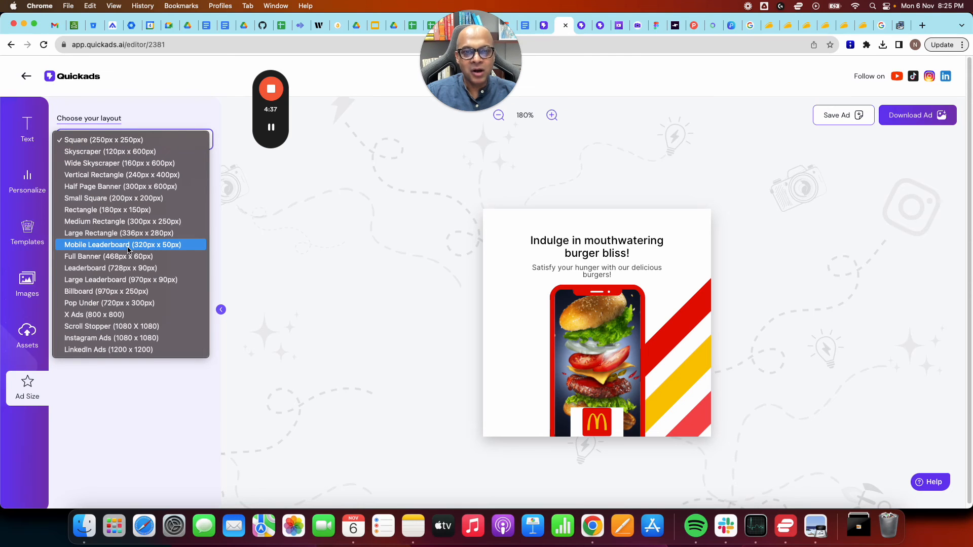
click(110, 164)
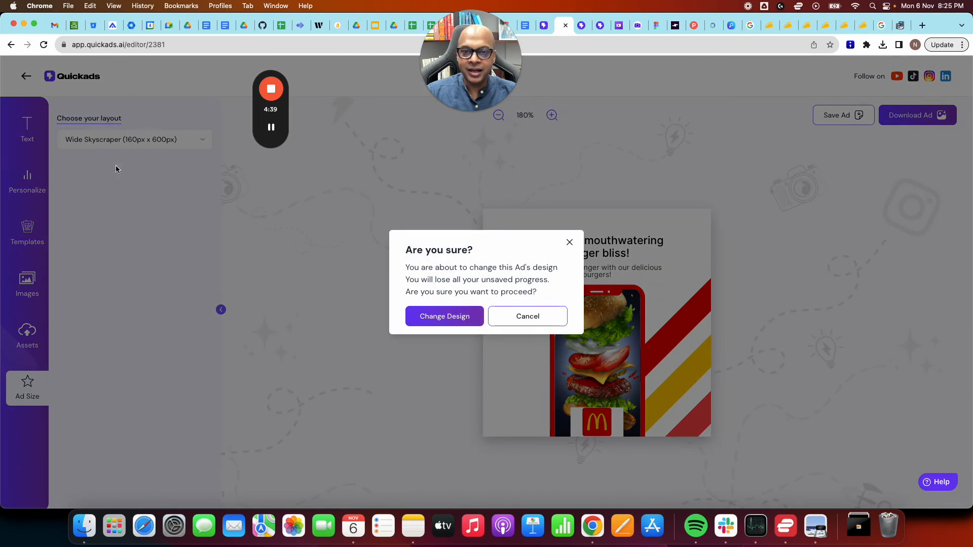
click(444, 316)
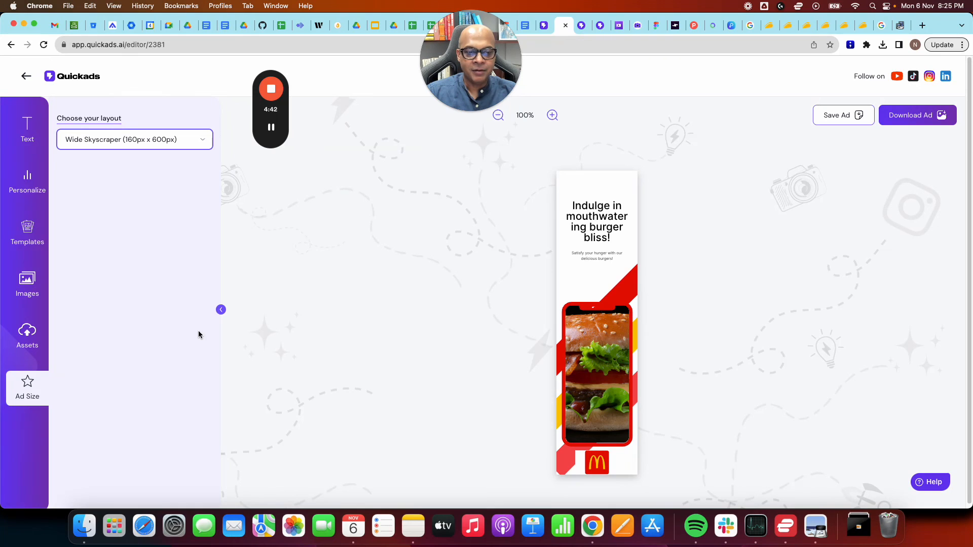
click(133, 138)
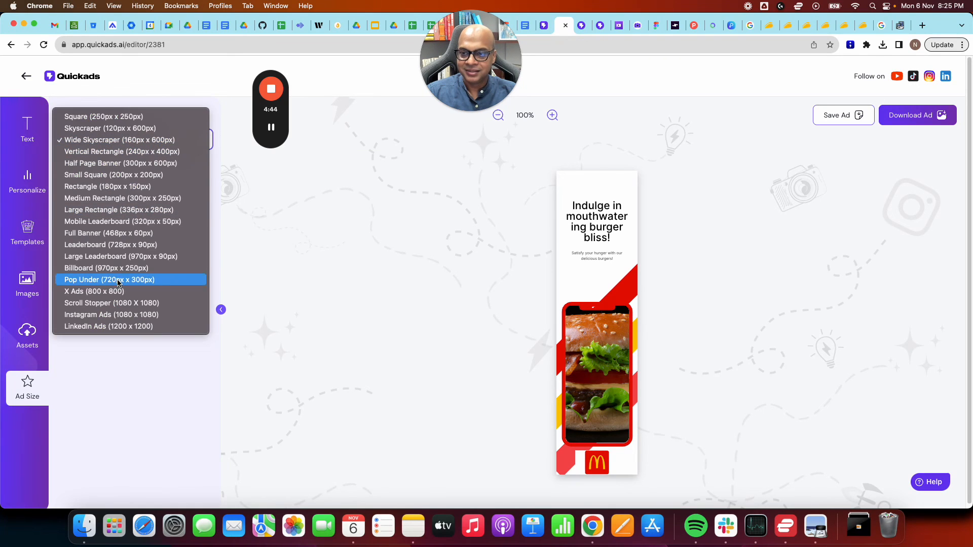
click(108, 280)
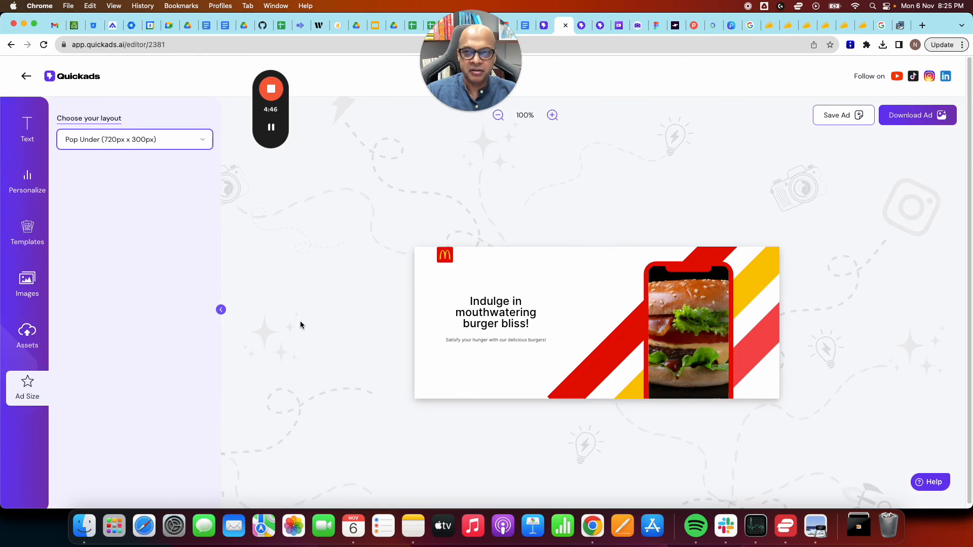
Resize the ad to Instagram Ads 1080x1080 and bring up the PNG/JPG/SVG download choices.
click(135, 139)
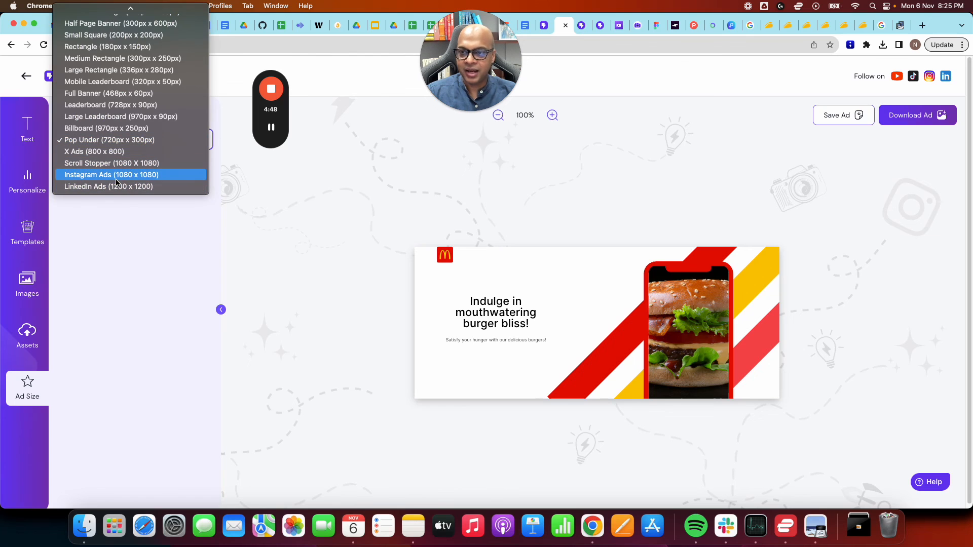
click(111, 174)
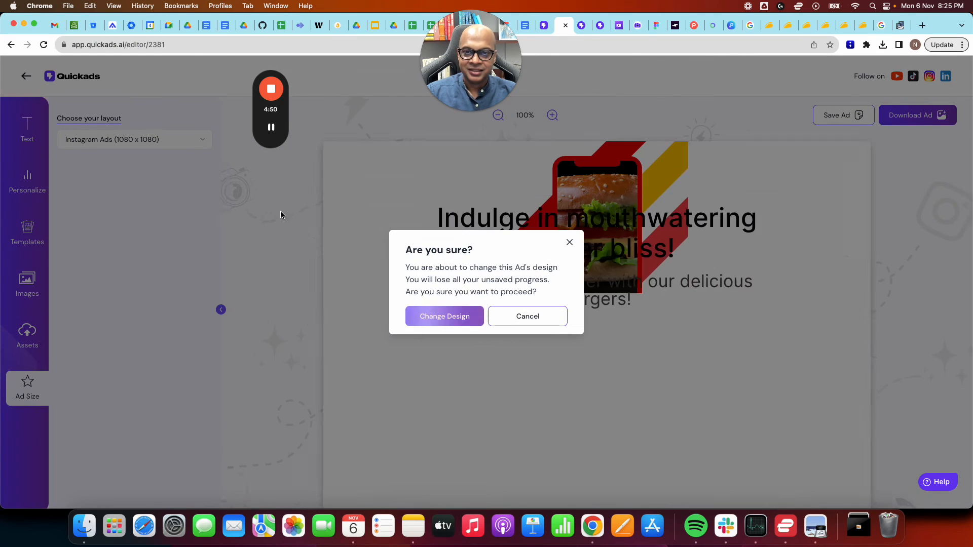
click(444, 316)
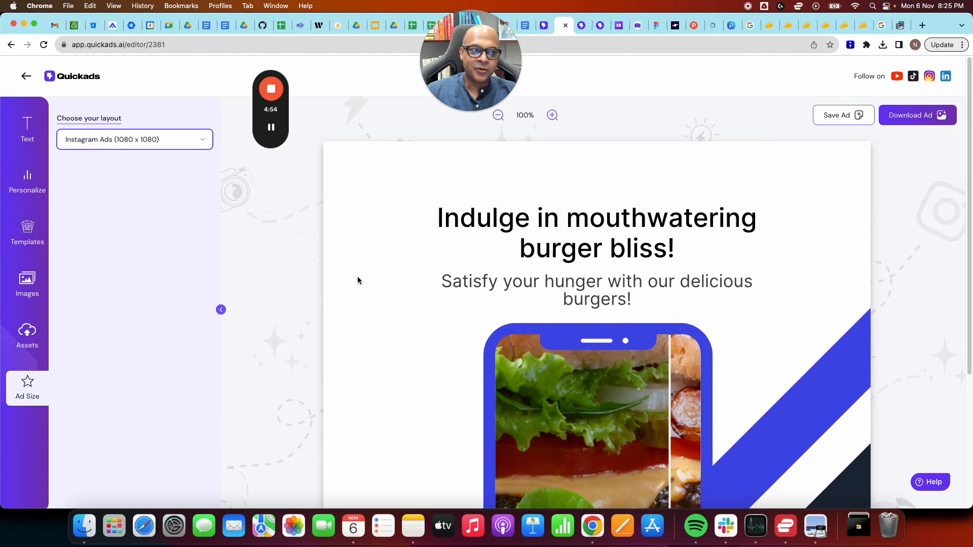
click(917, 115)
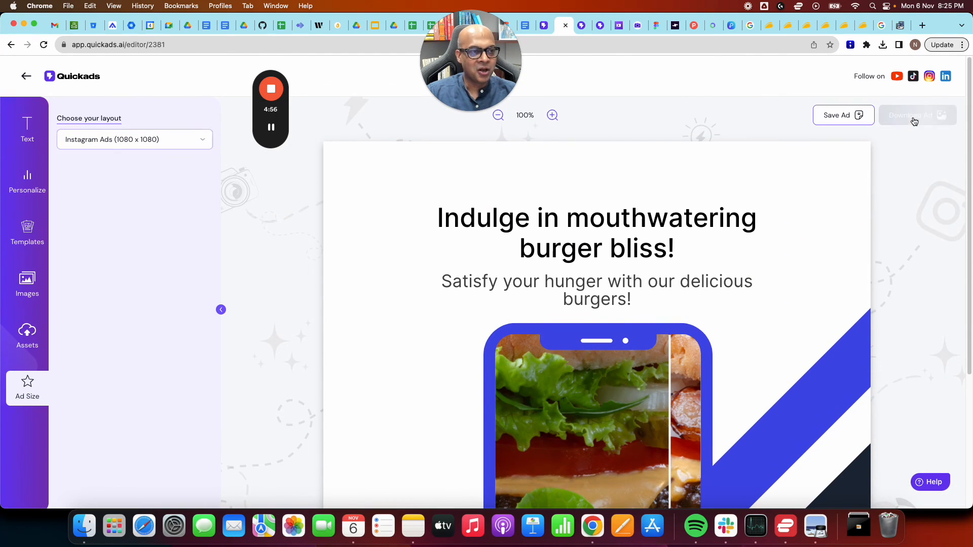
click(913, 115)
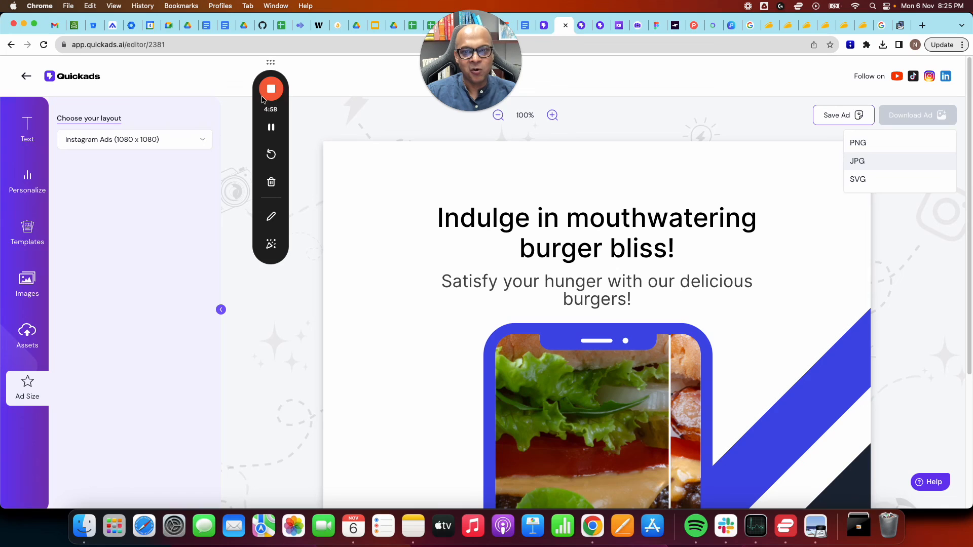
mouse_move(271, 89)
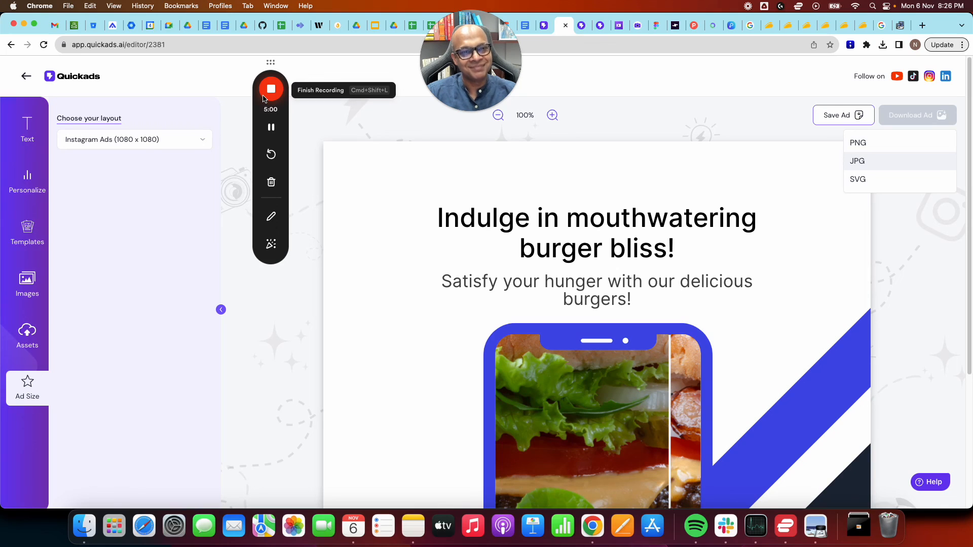